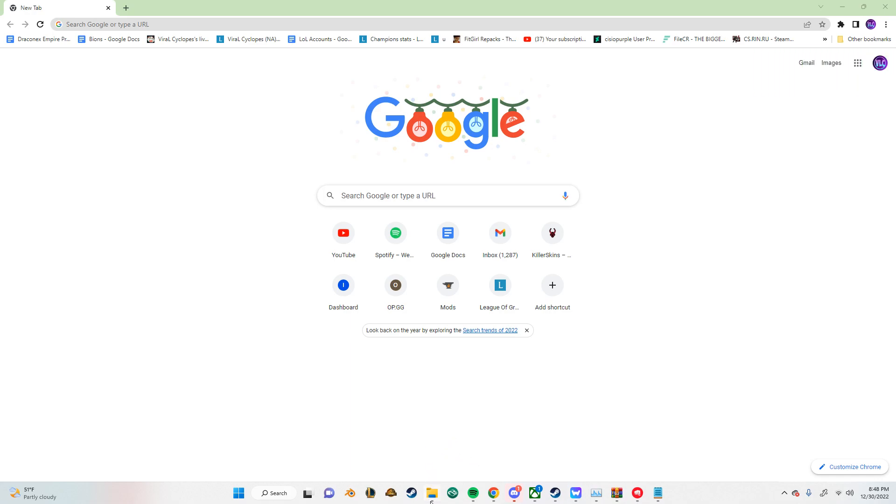
{"action": "mouse_move", "coordinate": [429, 466]}
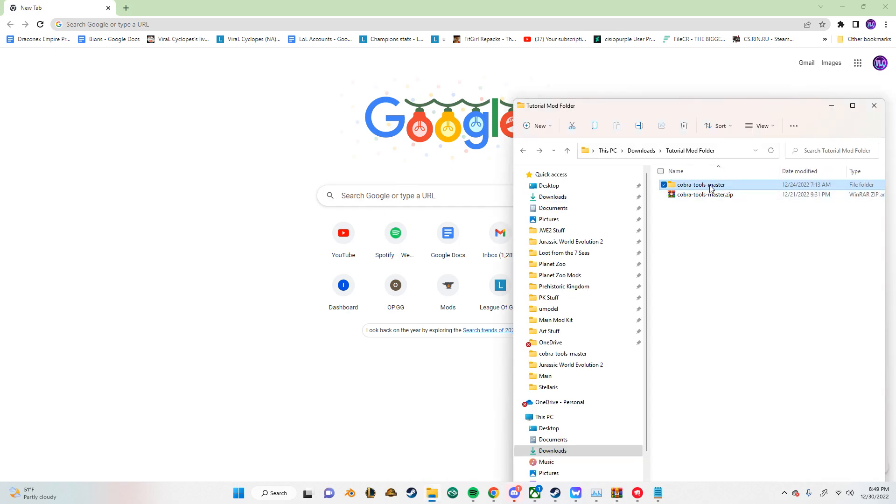
Open the cobra-tools-master folder and its README.md in Notepad.
{"action": "double_click", "coordinate": [700, 185]}
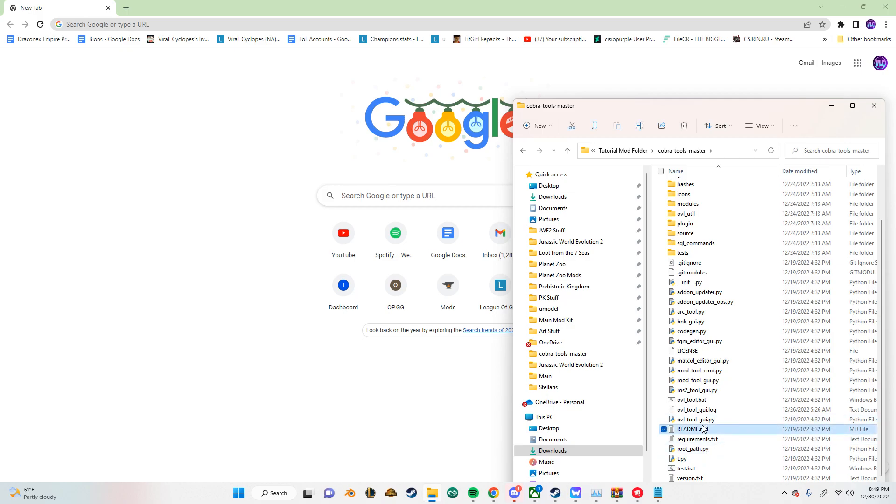
{"action": "double_click", "coordinate": [689, 429]}
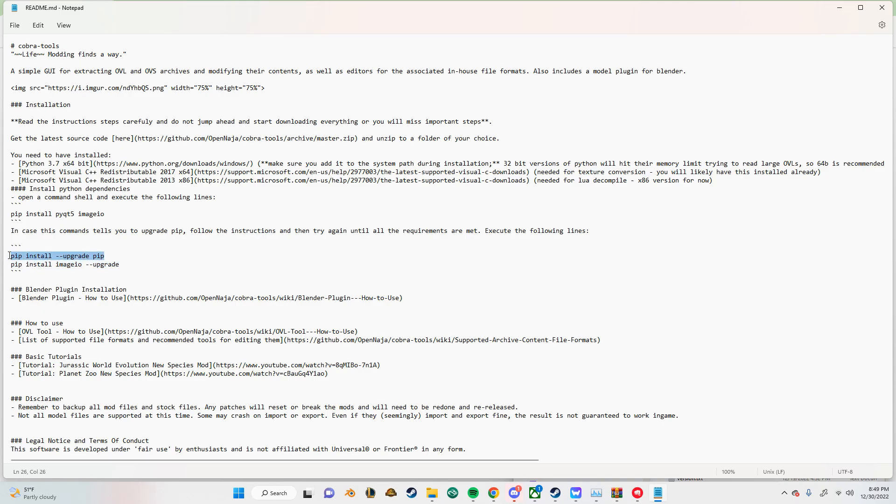
In Command Prompt, run 'pip install --upgrade pip' and 'pip install imageio --upgrade'.
{"action": "left_click", "coordinate": [274, 492]}
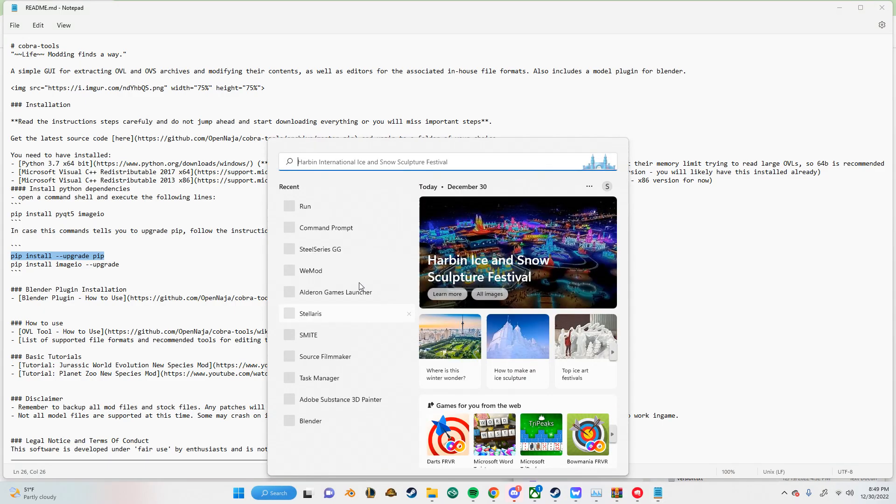
{"action": "left_click", "coordinate": [326, 227]}
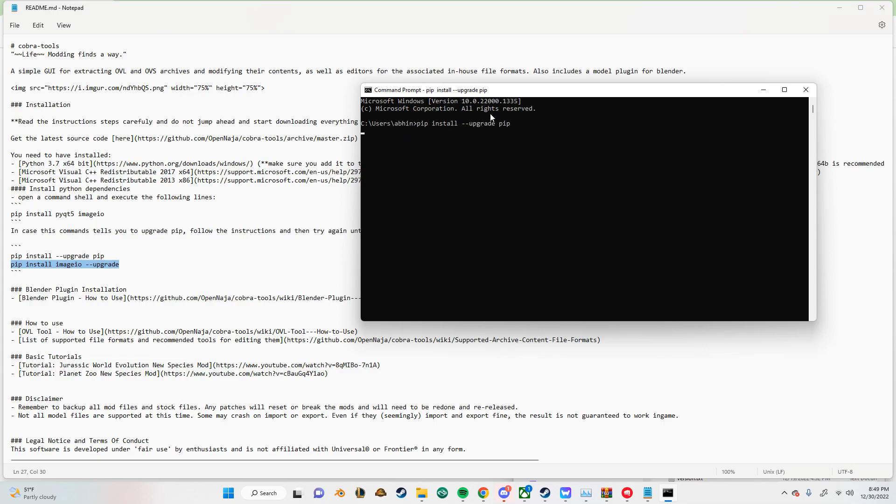
{"action": "key", "text": "enter"}
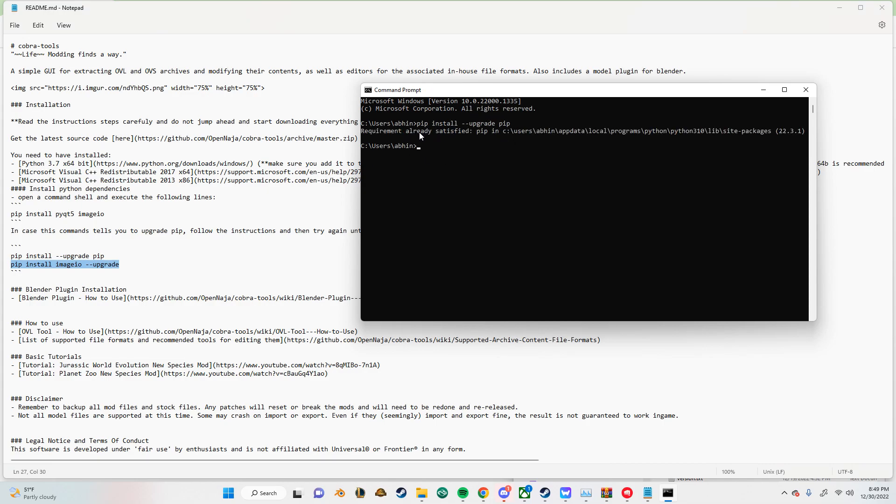
{"action": "type", "text": "pip install imageio --upgrade"}
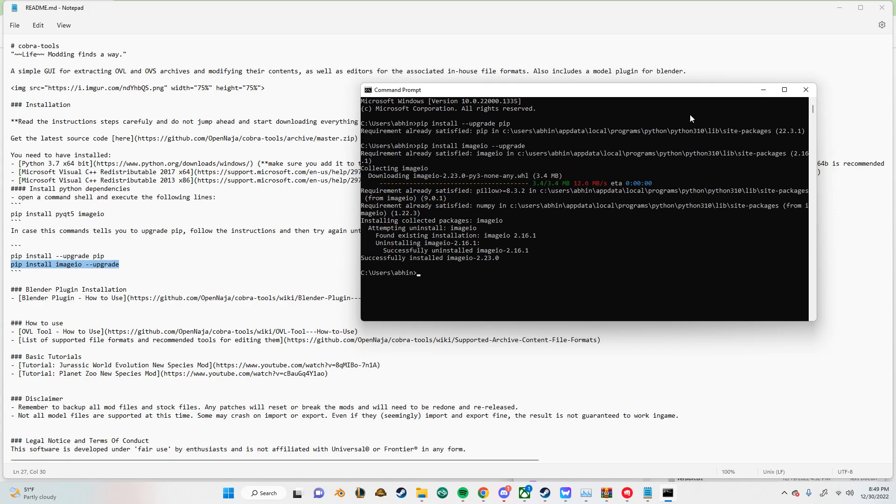
{"action": "mouse_move", "coordinate": [97, 272]}
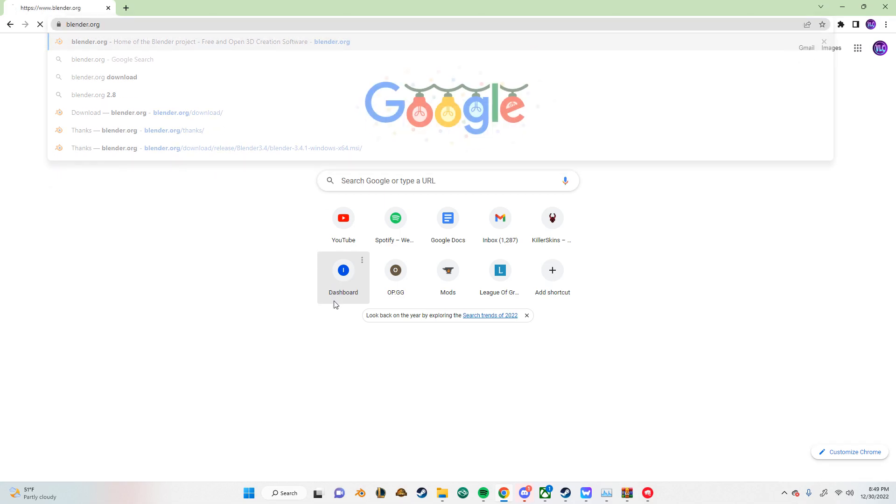
Open blender.org's Previous Versions page and the full release index in a second tab.
{"action": "left_click", "coordinate": [84, 23]}
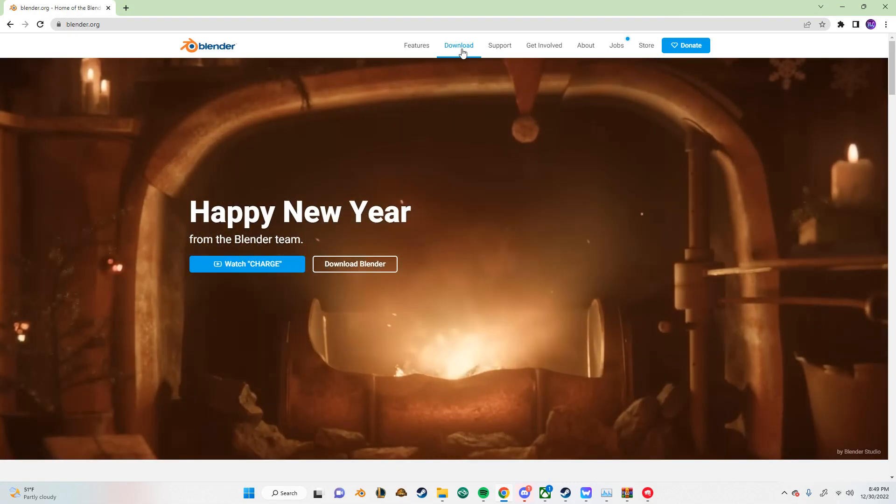
{"action": "left_click", "coordinate": [458, 45]}
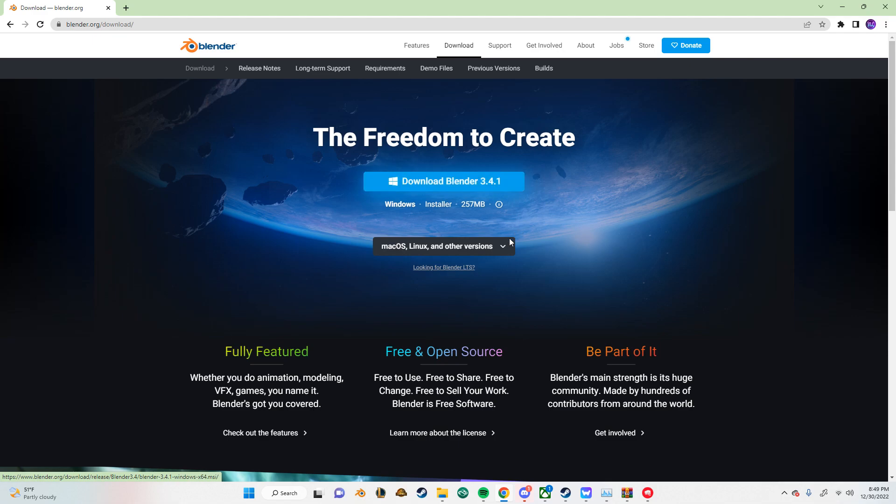
{"action": "mouse_move", "coordinate": [453, 182]}
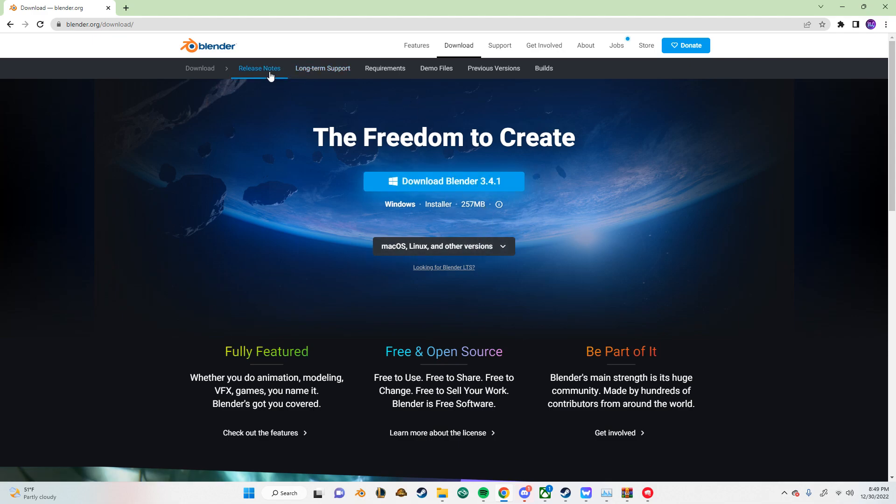
{"action": "mouse_move", "coordinate": [259, 68]}
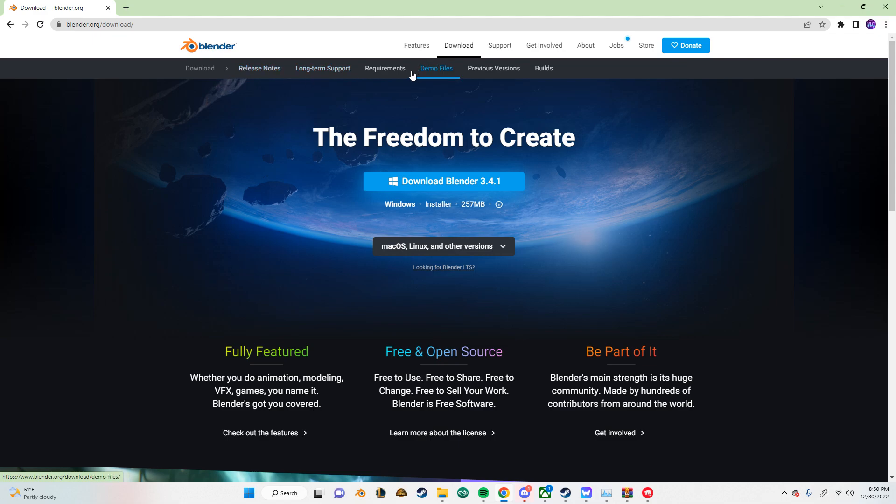
{"action": "left_click", "coordinate": [493, 68]}
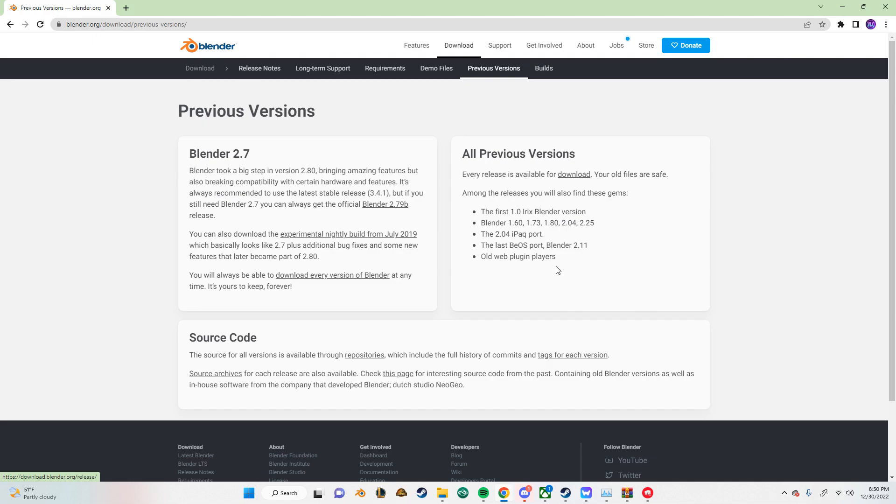
{"action": "left_click", "coordinate": [573, 174]}
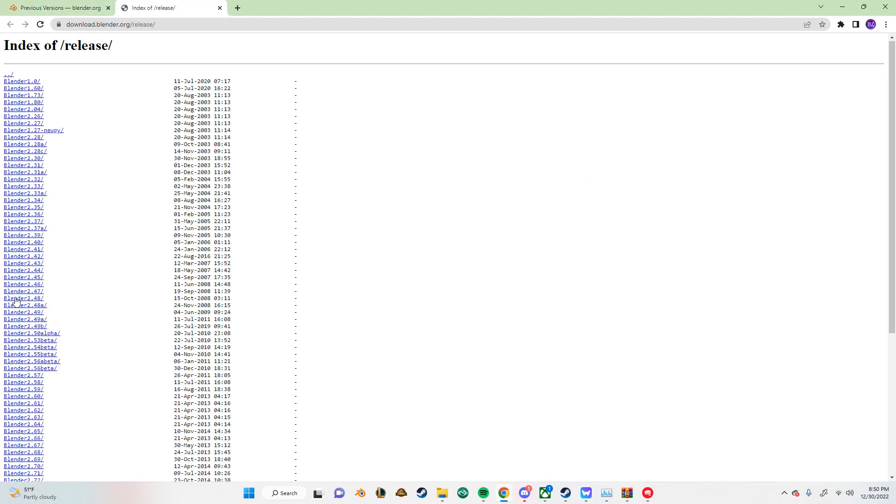
{"action": "scroll", "scroll_direction": "down", "scroll_amount": 3}
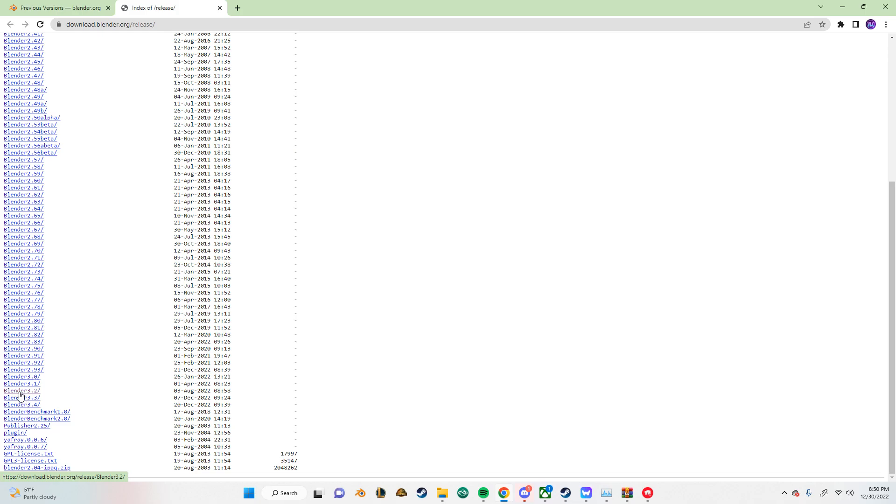
{"action": "left_click", "coordinate": [57, 7]}
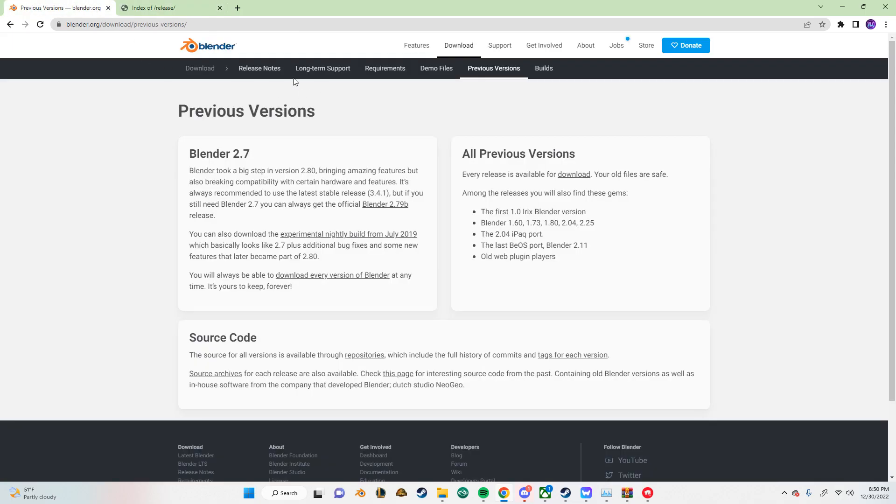
Download the Blender 3.4.1 Windows installer and show it in the Downloads folder.
{"action": "left_click", "coordinate": [199, 69]}
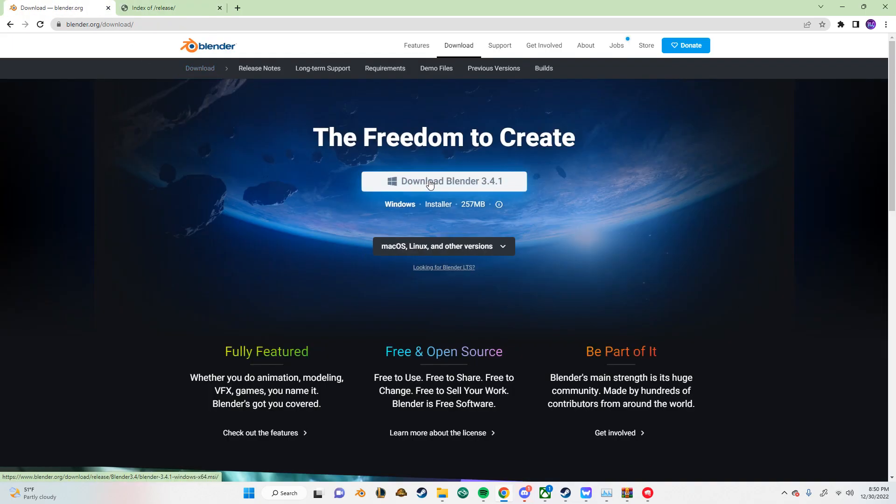
{"action": "left_click", "coordinate": [442, 181]}
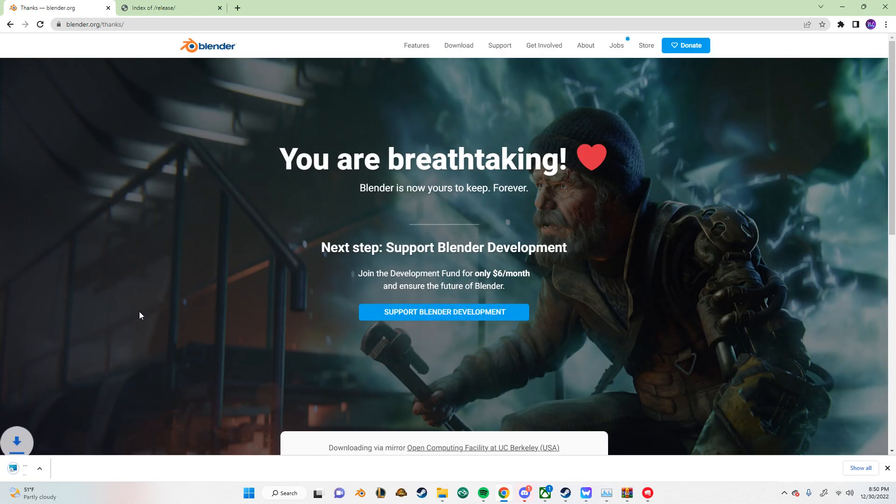
{"action": "left_click", "coordinate": [99, 469]}
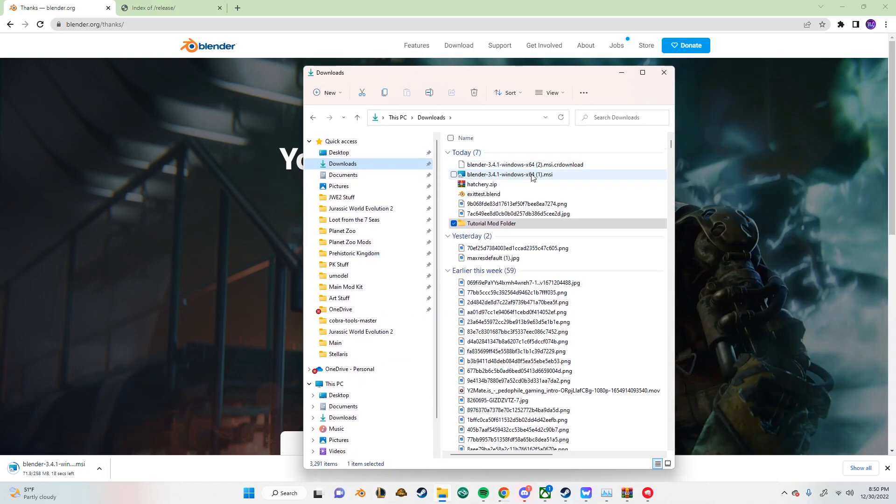
Run the Blender 3.4.1 installer through license and Custom Setup, then cancel it.
{"action": "double_click", "coordinate": [510, 174]}
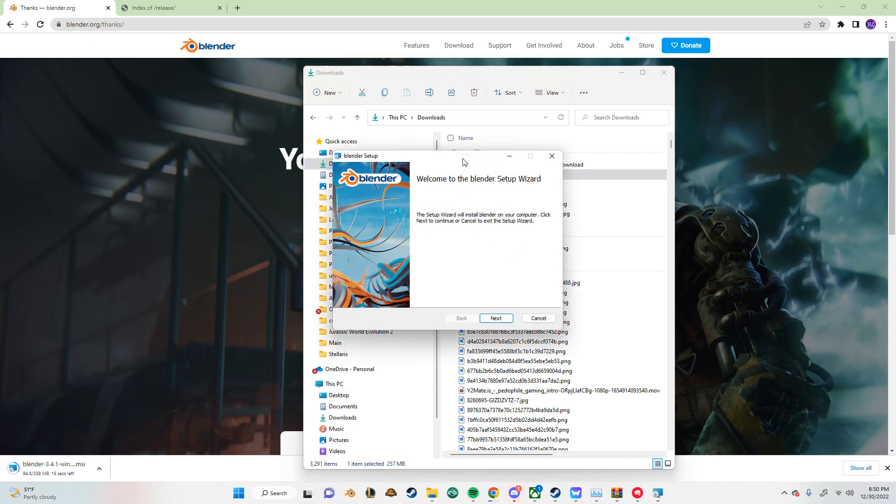
{"action": "left_click", "coordinate": [495, 319]}
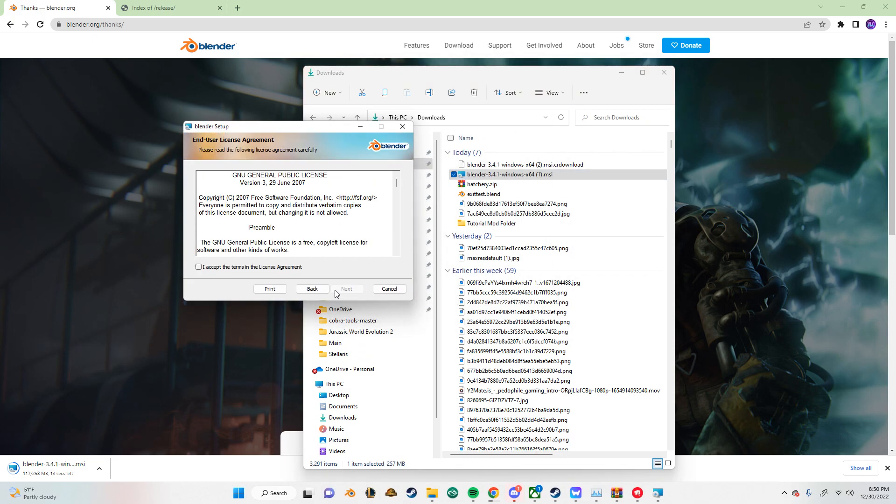
{"action": "left_click", "coordinate": [347, 288]}
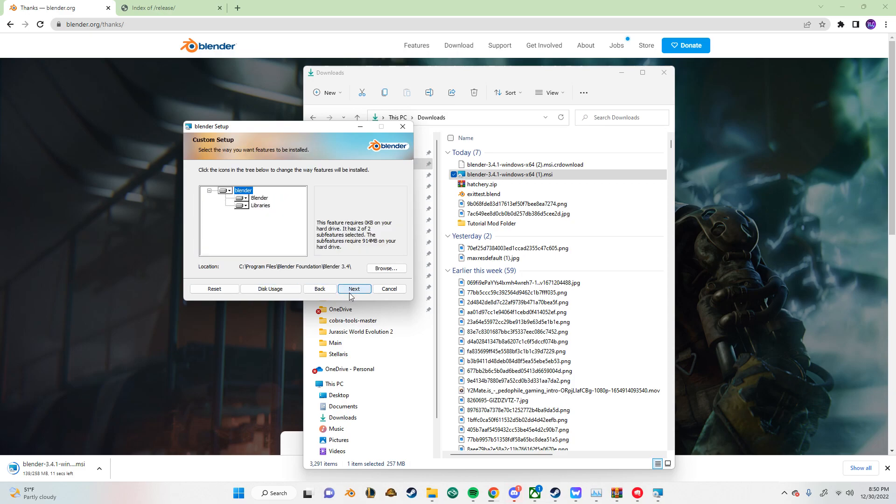
{"action": "left_click", "coordinate": [354, 288]}
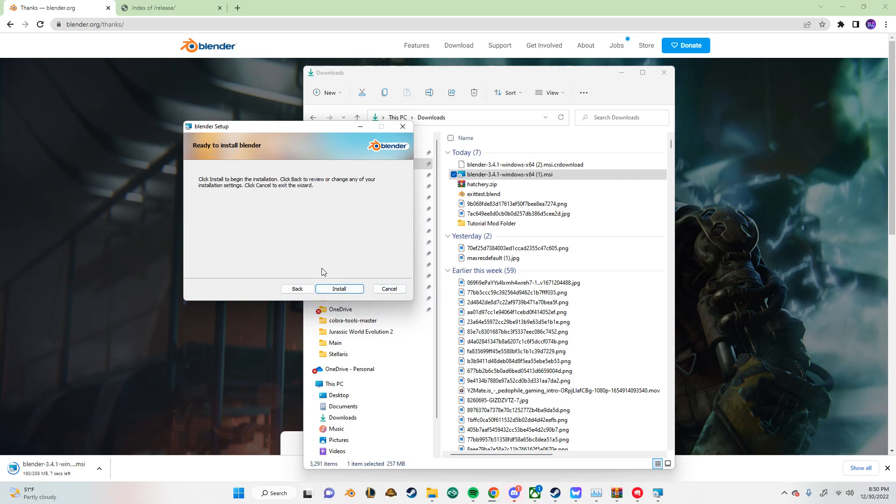
{"action": "mouse_move", "coordinate": [389, 264]}
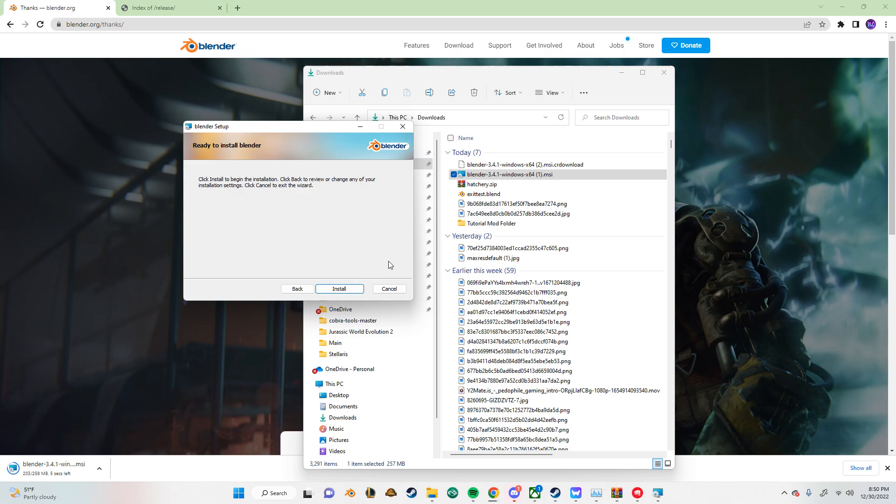
{"action": "left_click", "coordinate": [389, 288]}
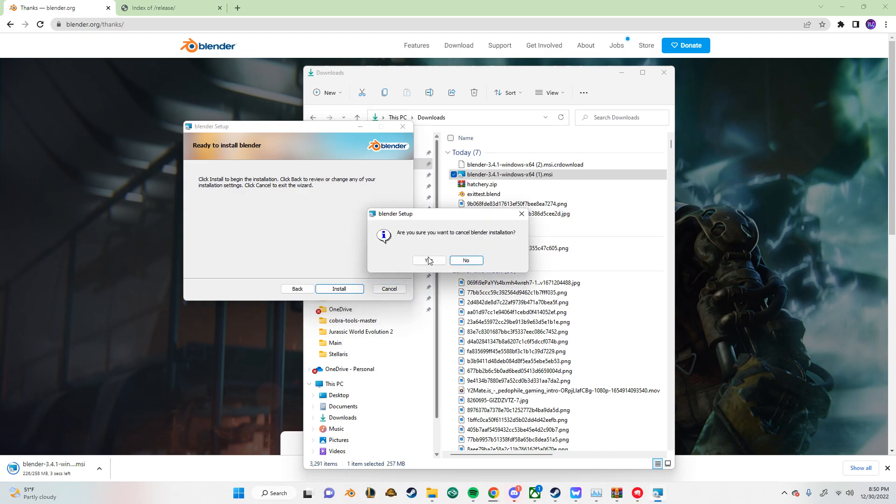
{"action": "left_click", "coordinate": [428, 260]}
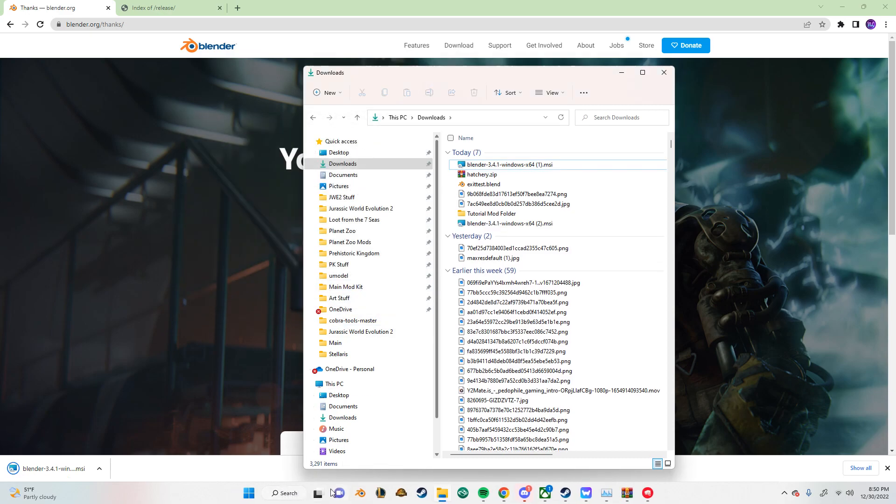
Open Tutorial Mod Folder, select cobra-tools-master, and launch Blender from the taskbar.
{"action": "left_click", "coordinate": [492, 213]}
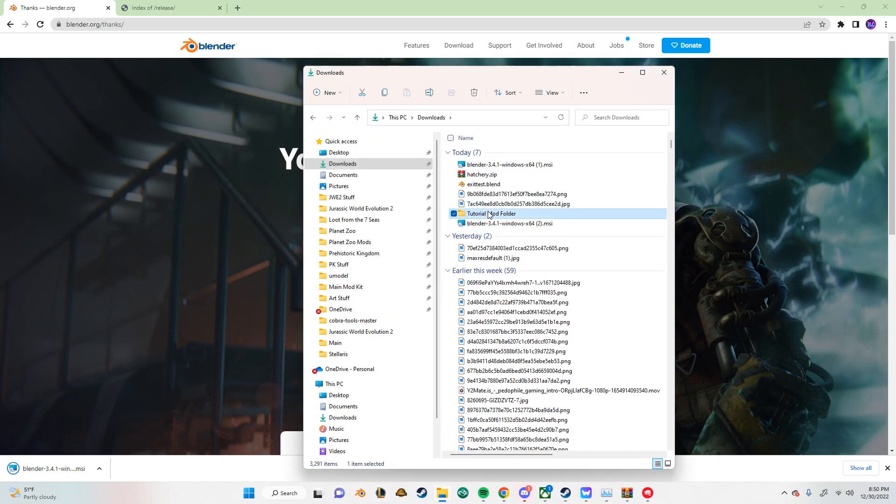
{"action": "double_click", "coordinate": [490, 214]}
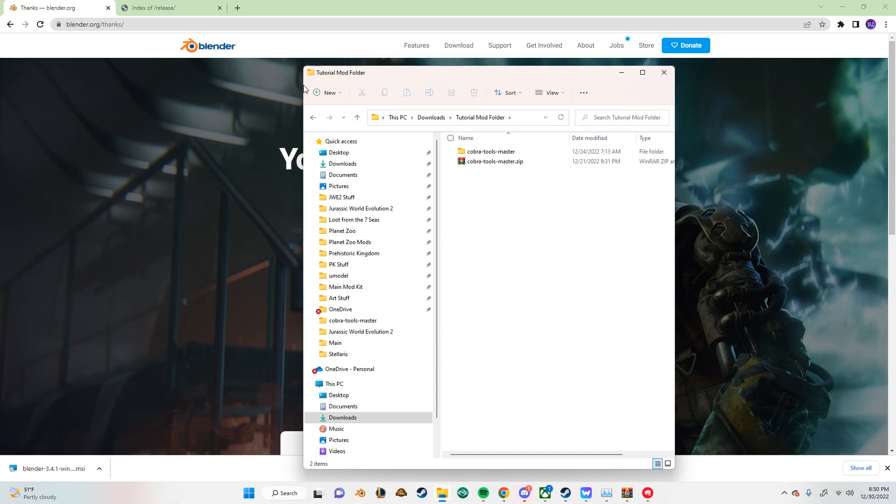
{"action": "left_click", "coordinate": [370, 151]}
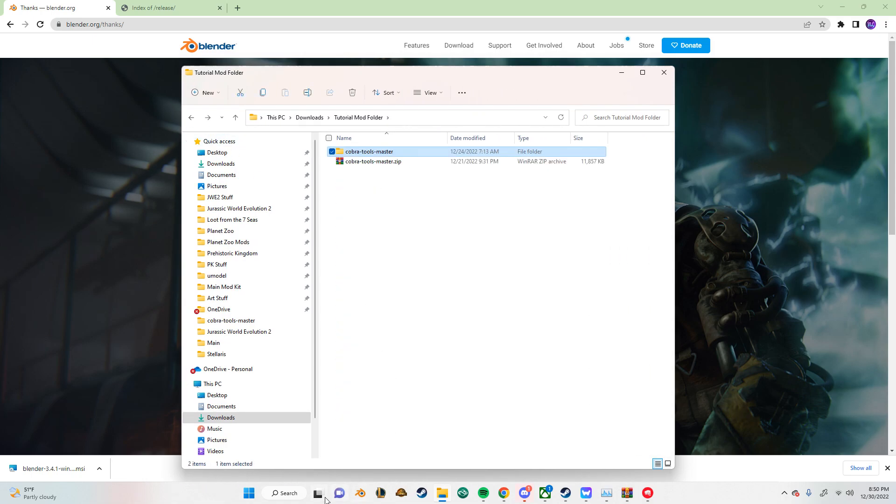
{"action": "left_click", "coordinate": [284, 493]}
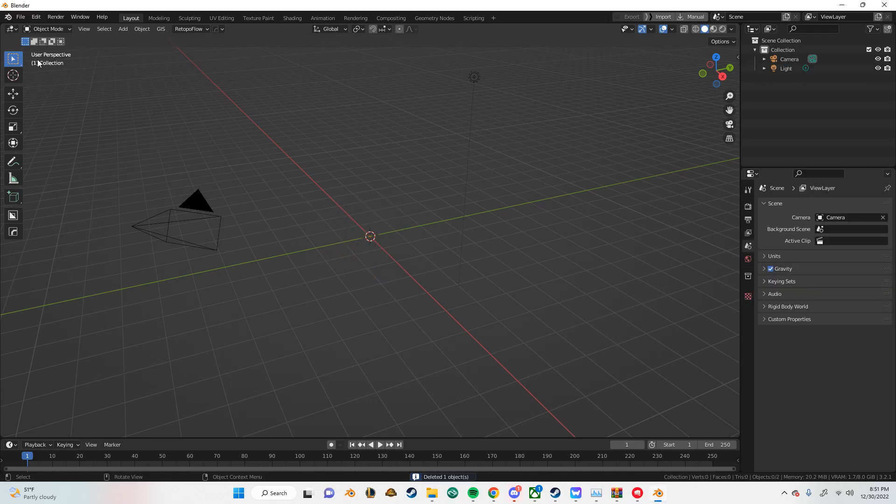
Bring up Blender's add-on install file browser, starting in Documents.
{"action": "left_click", "coordinate": [35, 17]}
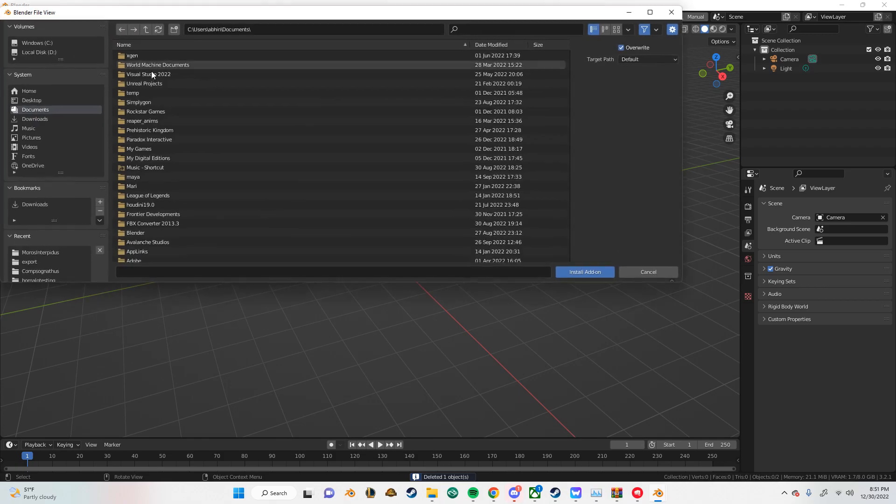
Install cobra-tools-master.zip from Downloads > Tutorial Mod Folder as an add-on.
{"action": "left_click", "coordinate": [34, 119]}
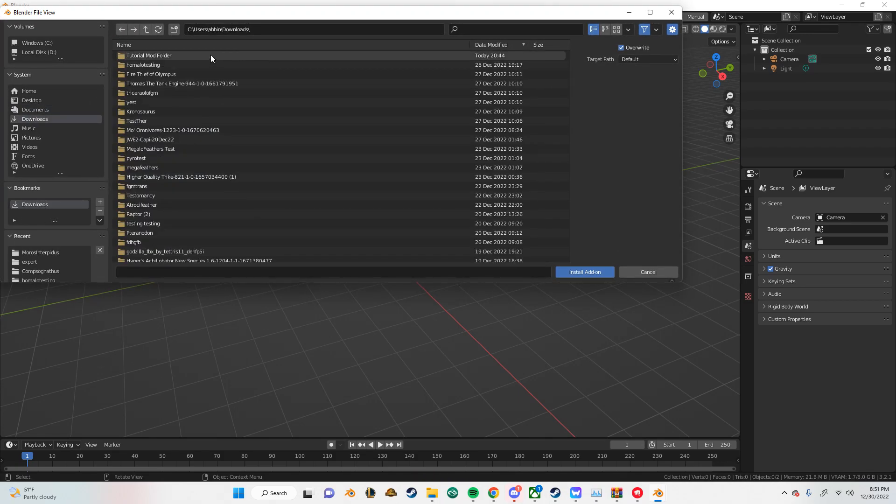
{"action": "double_click", "coordinate": [148, 56]}
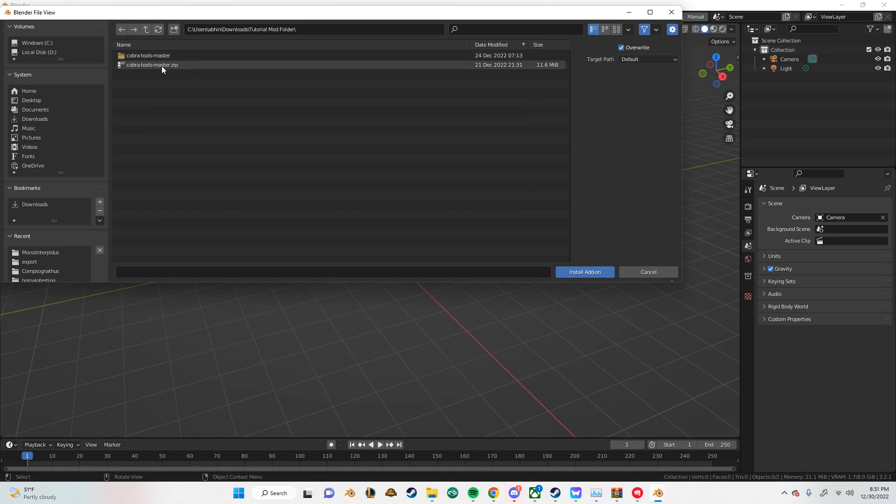
{"action": "left_click", "coordinate": [152, 65]}
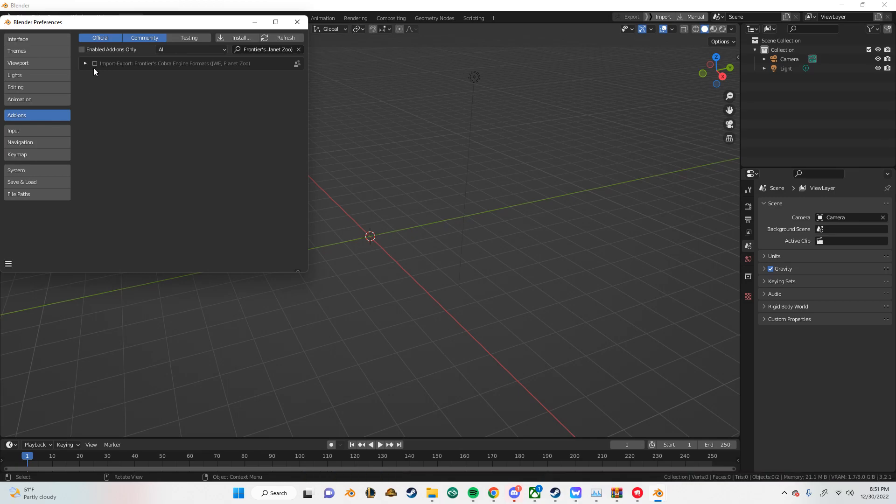
Enable the Frontier's Cobra Engine Formats add-on and close Preferences.
{"action": "left_click", "coordinate": [85, 63]}
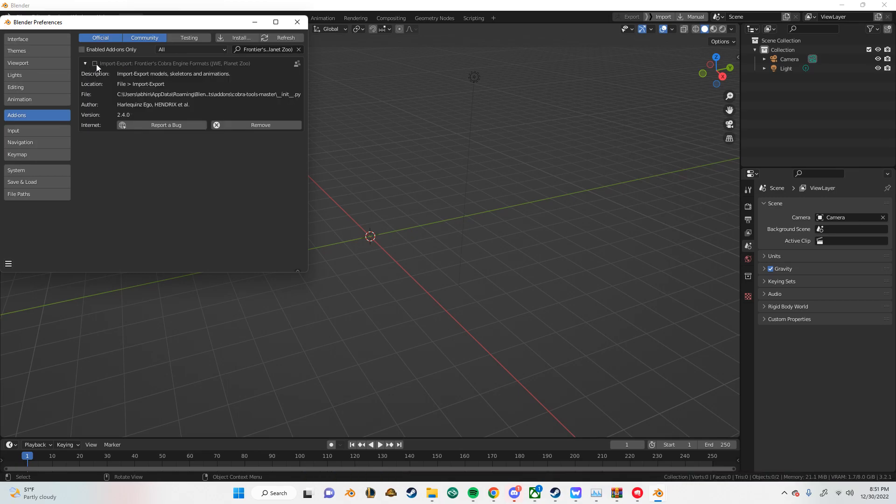
{"action": "left_click", "coordinate": [95, 63]}
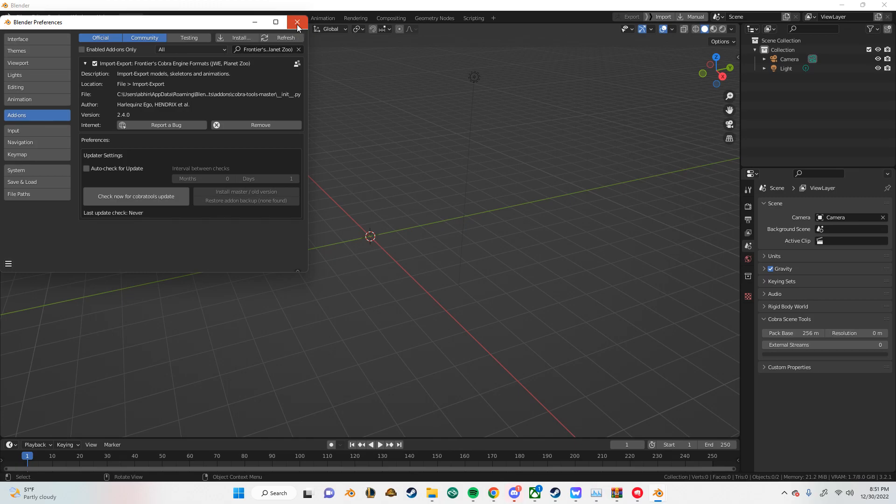
{"action": "left_click", "coordinate": [297, 22]}
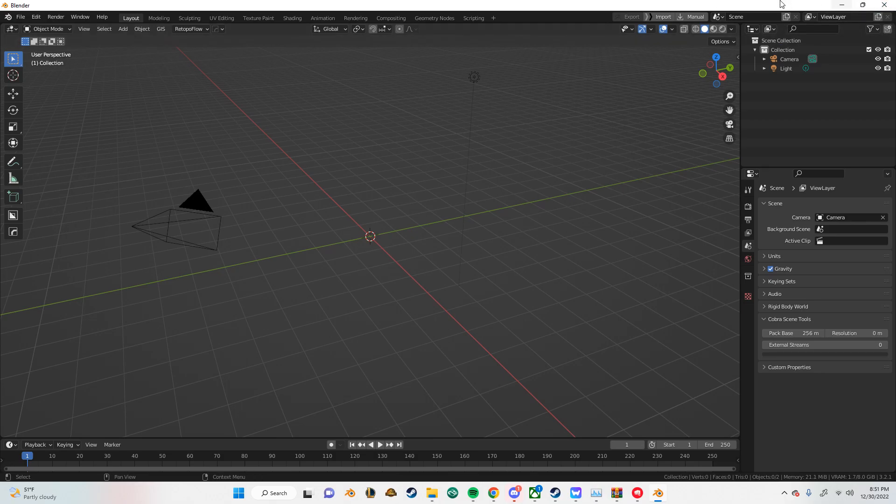
{"action": "mouse_move", "coordinate": [834, 17]}
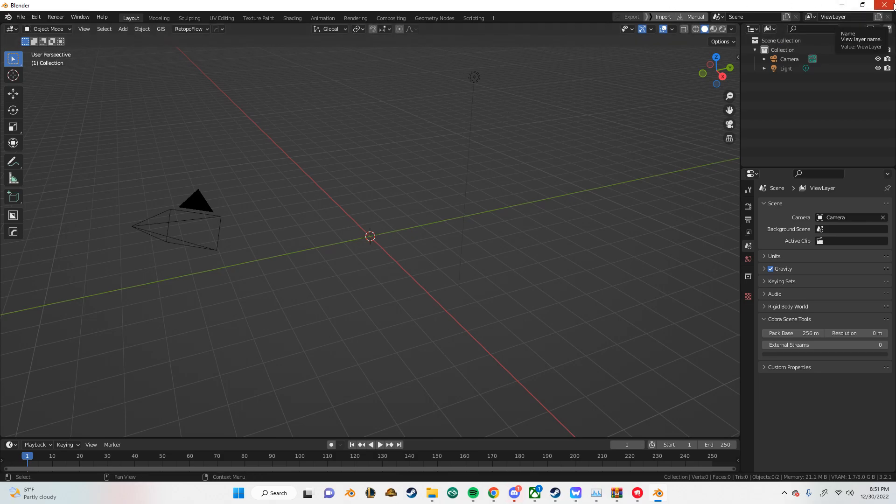
Close Blender and choose Don't Save for the untitled scene.
{"action": "left_click", "coordinate": [888, 6]}
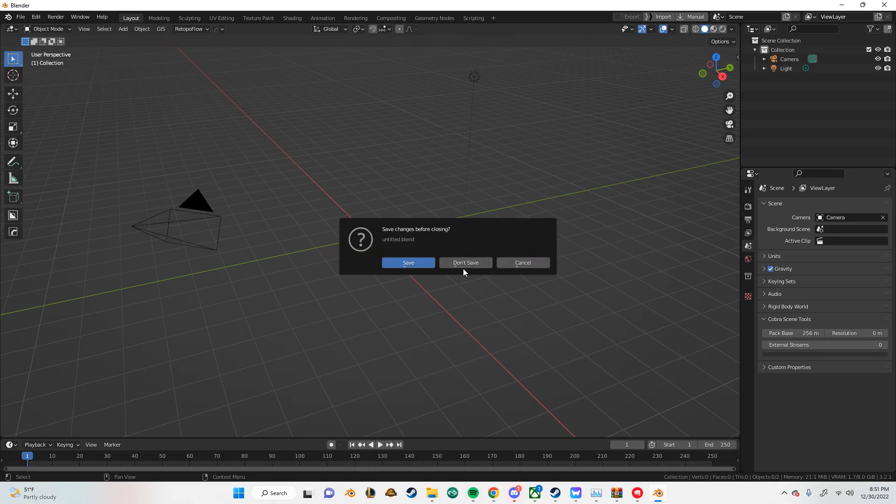
{"action": "left_click", "coordinate": [465, 262]}
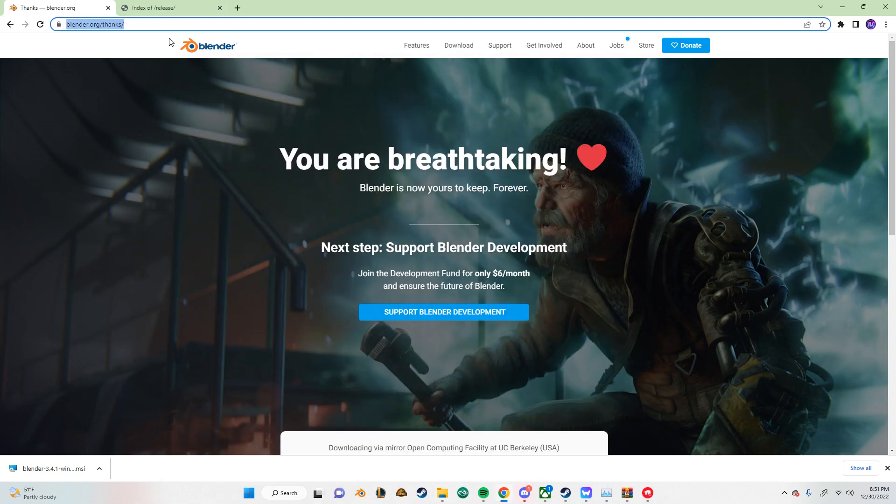
Find the OpenNaja cobra-tools repository and download cobra-tools-master.zip, then reveal it in Downloads.
{"action": "type", "text": "vob"}
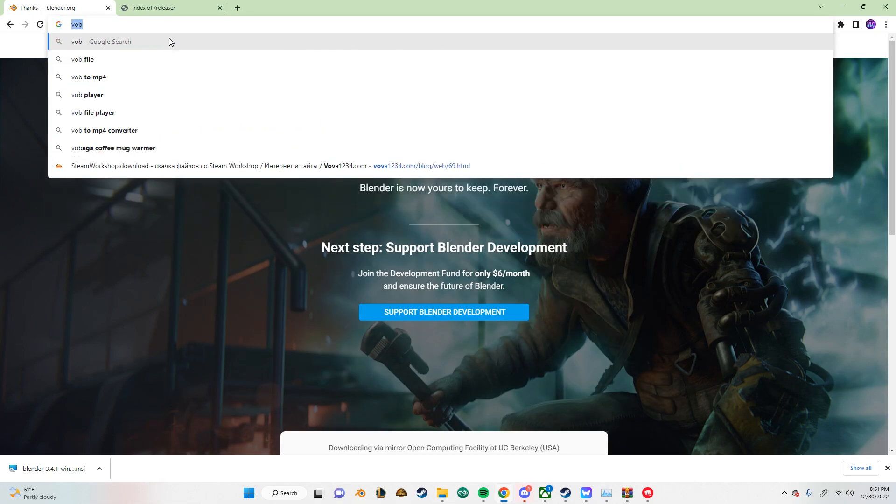
{"action": "type", "text": "cobra-tools"}
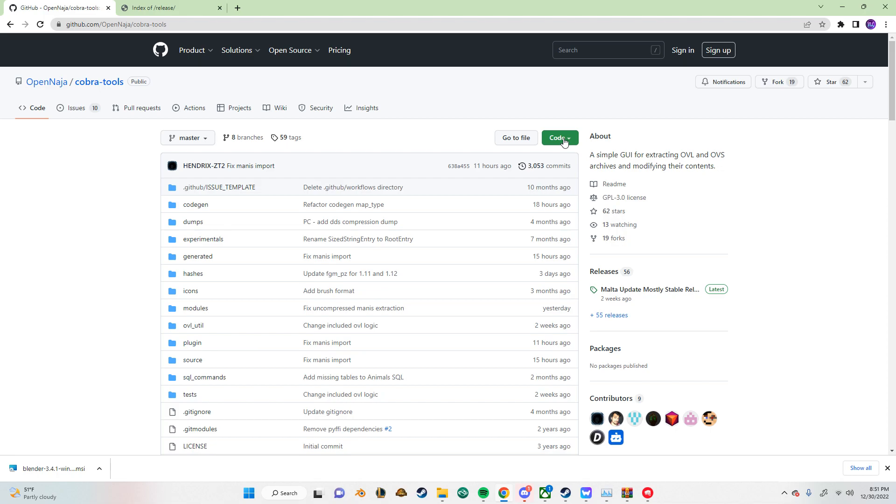
{"action": "left_click", "coordinate": [559, 137]}
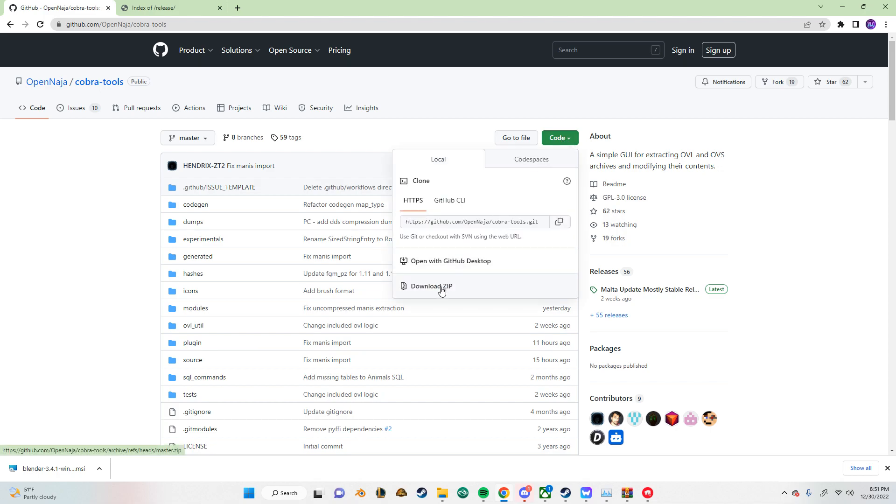
{"action": "left_click", "coordinate": [430, 286]}
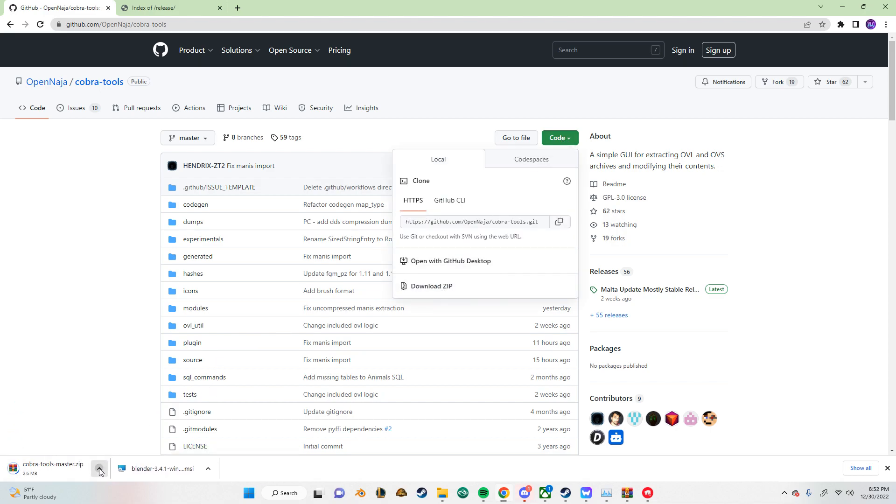
{"action": "left_click", "coordinate": [99, 470]}
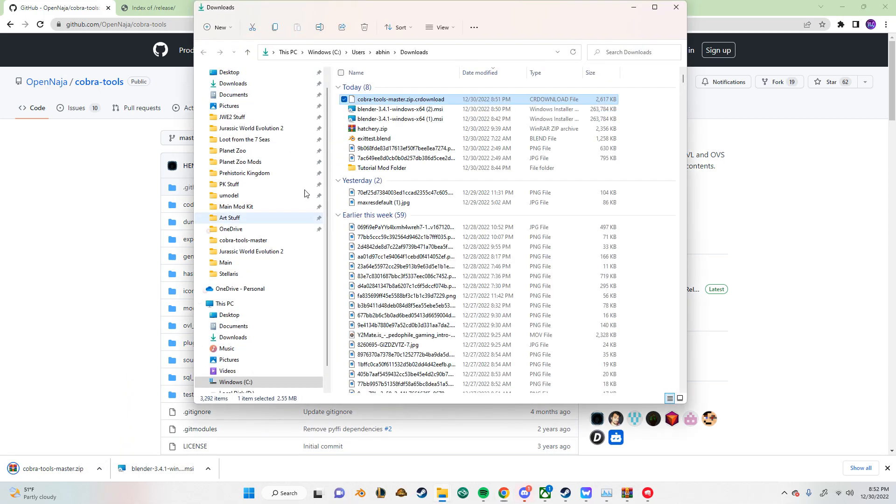
{"action": "mouse_move", "coordinate": [382, 167]}
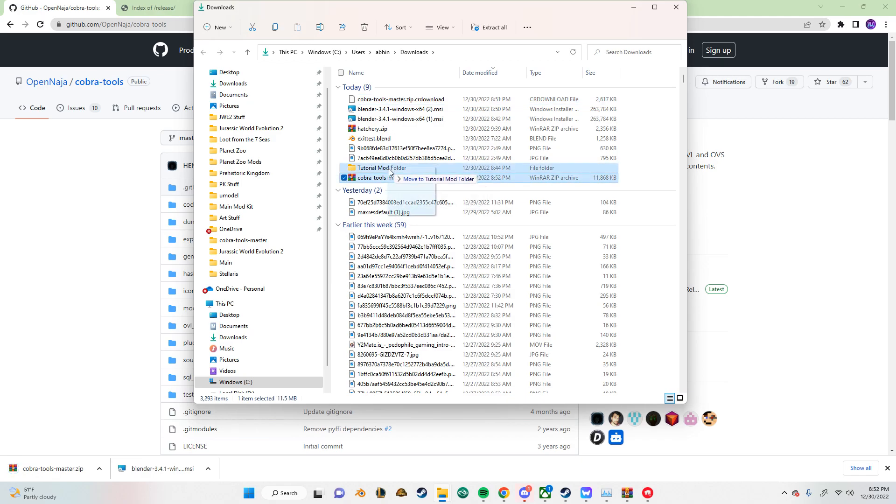
Move cobra-tools-master.zip into Tutorial Mod Folder, replace the old folder, and Extract Here.
{"action": "left_click_drag", "start_coordinate": [372, 178], "coordinate": [380, 168]}
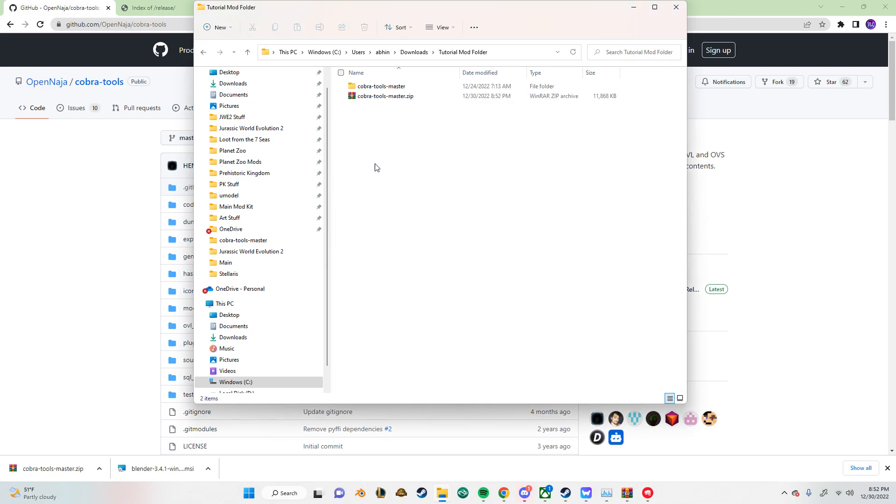
{"action": "left_click", "coordinate": [380, 86]}
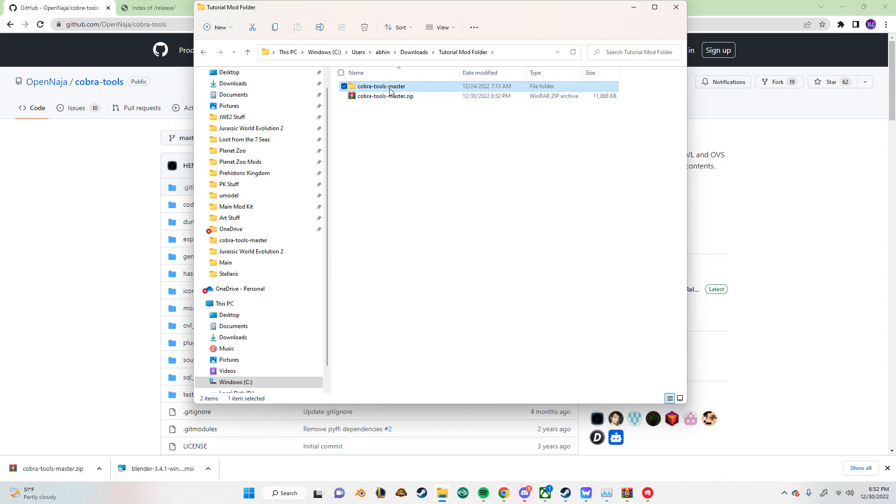
{"action": "right_click", "coordinate": [384, 95]}
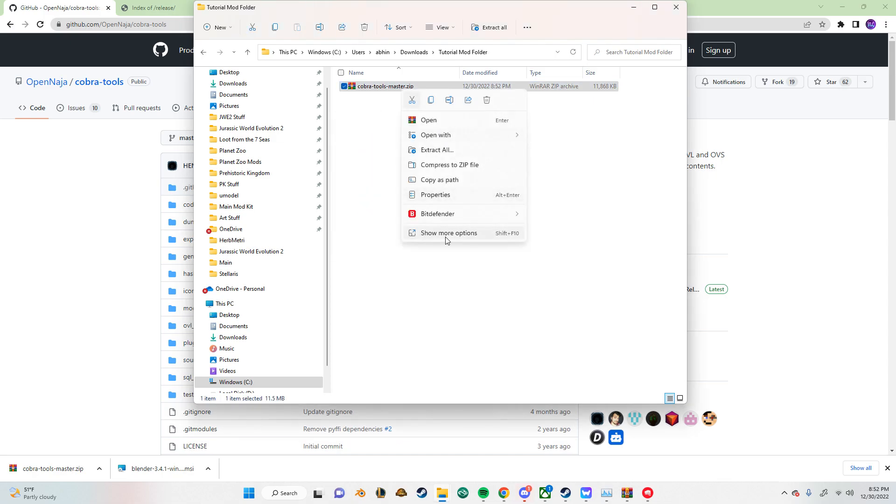
{"action": "left_click", "coordinate": [448, 232]}
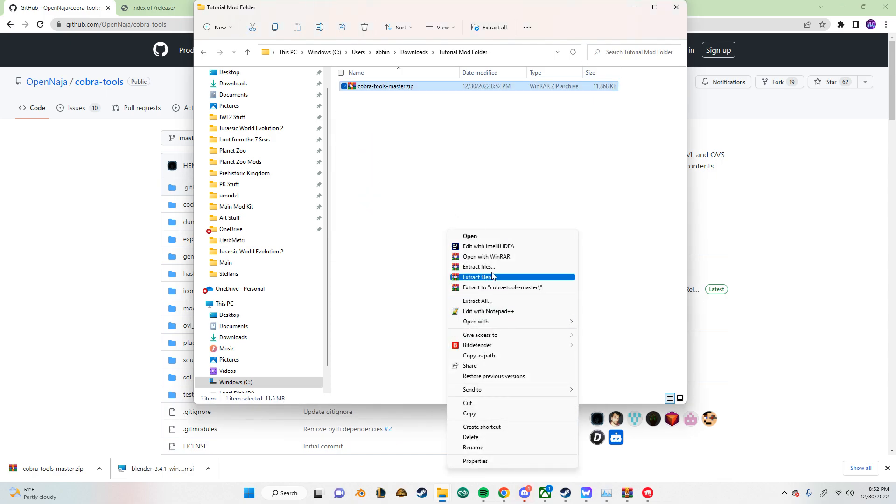
{"action": "left_click", "coordinate": [476, 277]}
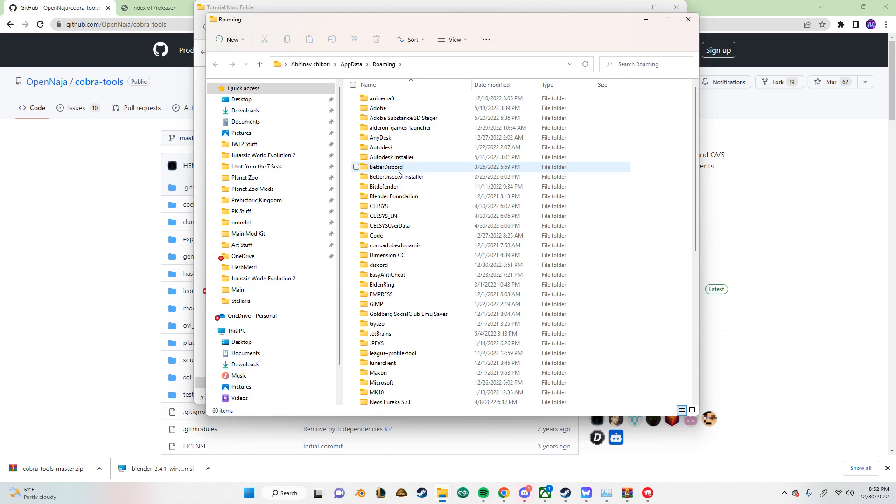
Browse Roaming into Blender Foundation > Blender > 3.2 to reach the scripts addons folder.
{"action": "double_click", "coordinate": [393, 196]}
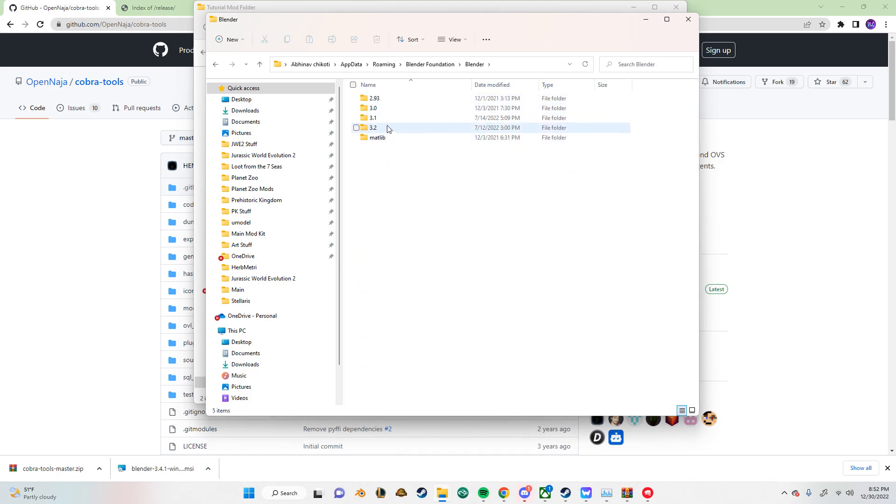
{"action": "double_click", "coordinate": [372, 127]}
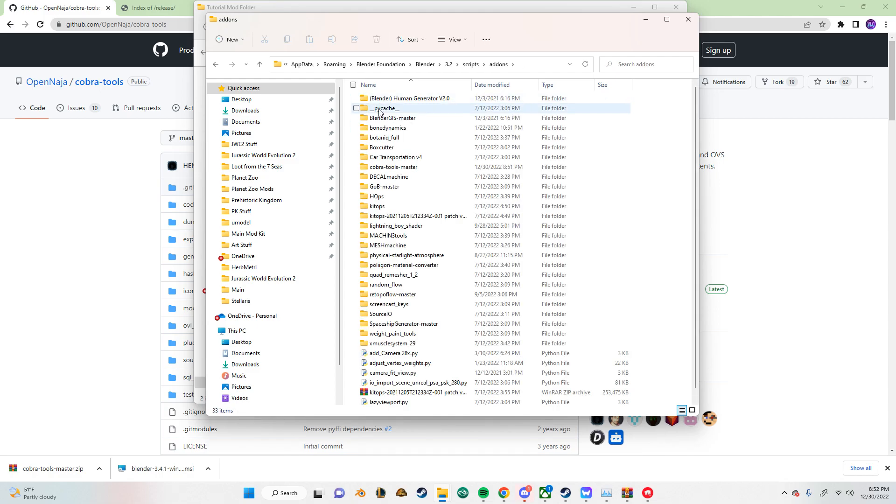
{"action": "left_click", "coordinate": [393, 167]}
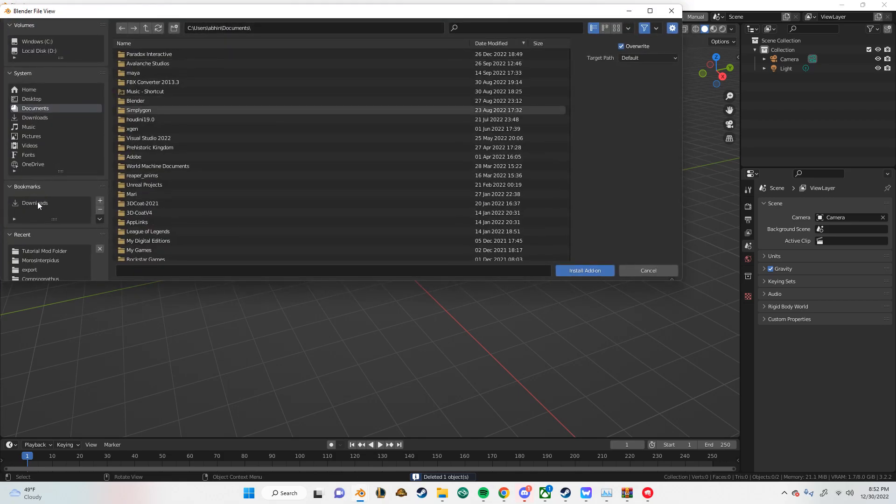
In Blender's install browser, go to Downloads and open Tutorial Mod Folder for the cobra-tools zip.
{"action": "left_click", "coordinate": [34, 117]}
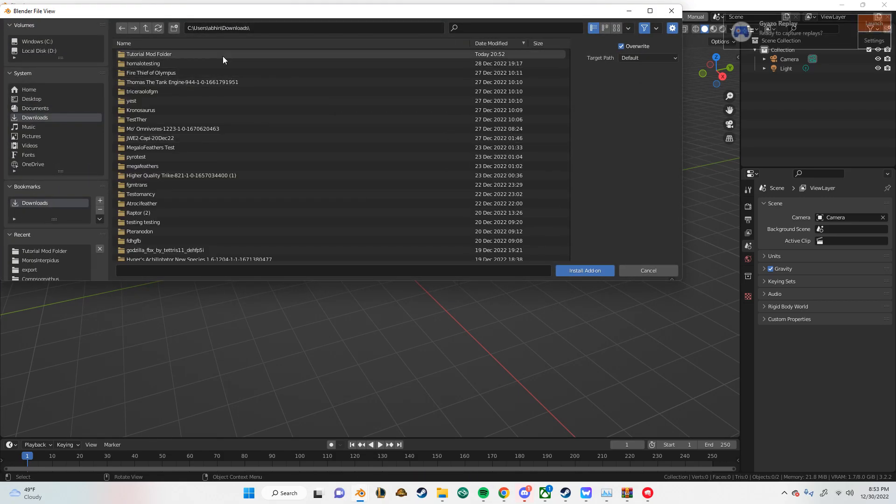
{"action": "left_click", "coordinate": [647, 270]}
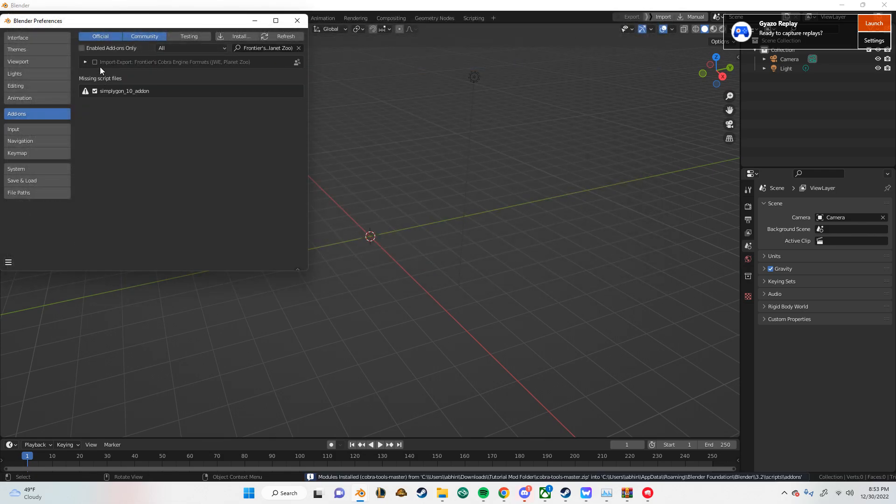
Enable Frontier's Cobra Engine Formats and expand it to show version 2.4.0 and updater settings.
{"action": "left_click", "coordinate": [94, 61]}
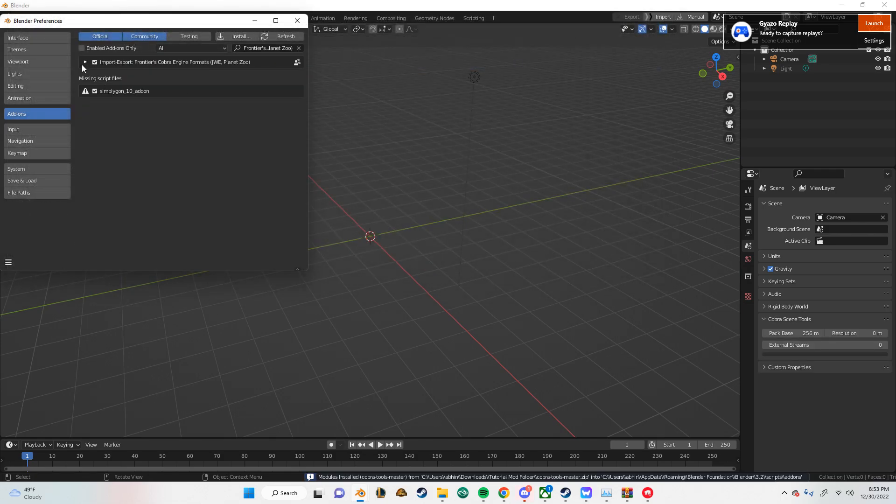
{"action": "left_click", "coordinate": [85, 62]}
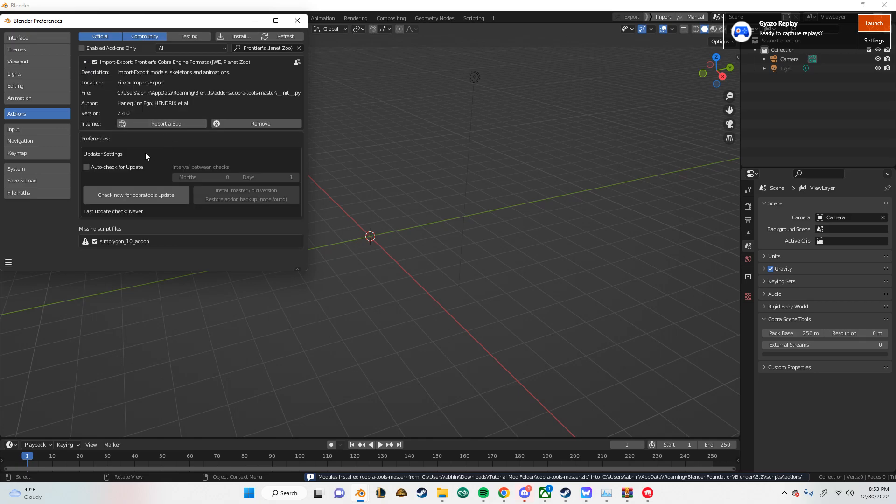
{"action": "mouse_move", "coordinate": [163, 177]}
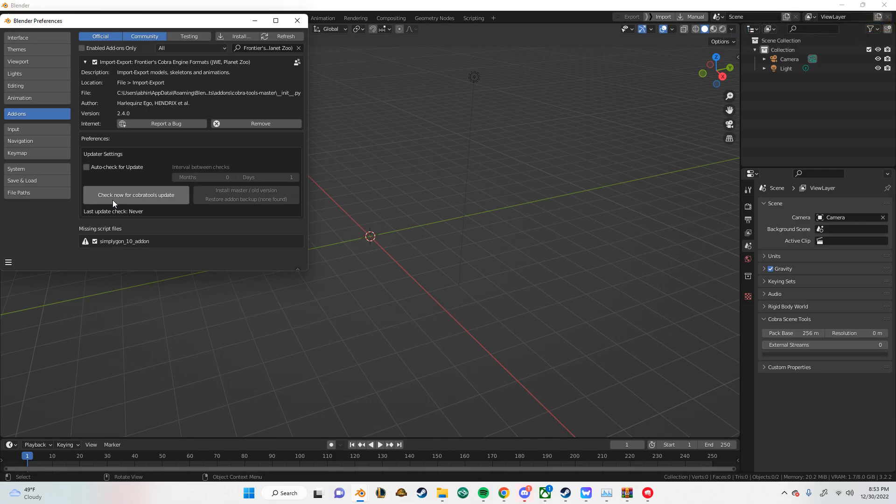
{"action": "mouse_move", "coordinate": [135, 154]}
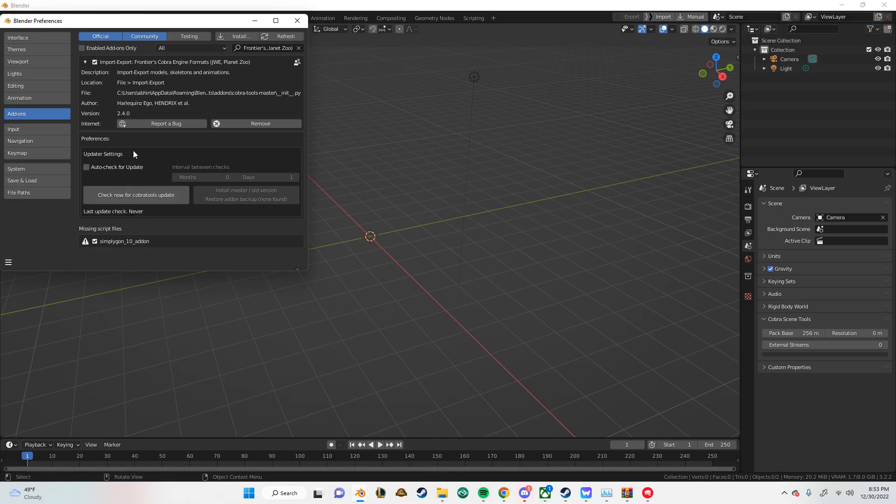
{"action": "mouse_move", "coordinate": [285, 45]}
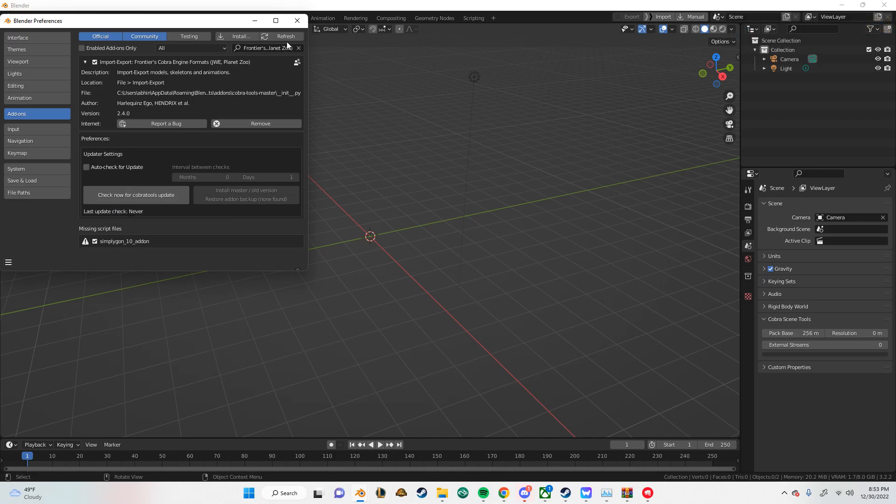